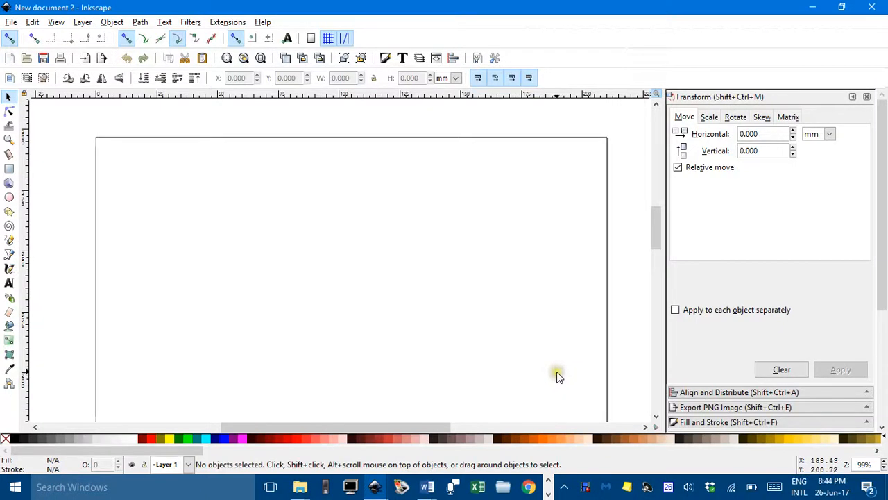
mouse_move(548, 370)
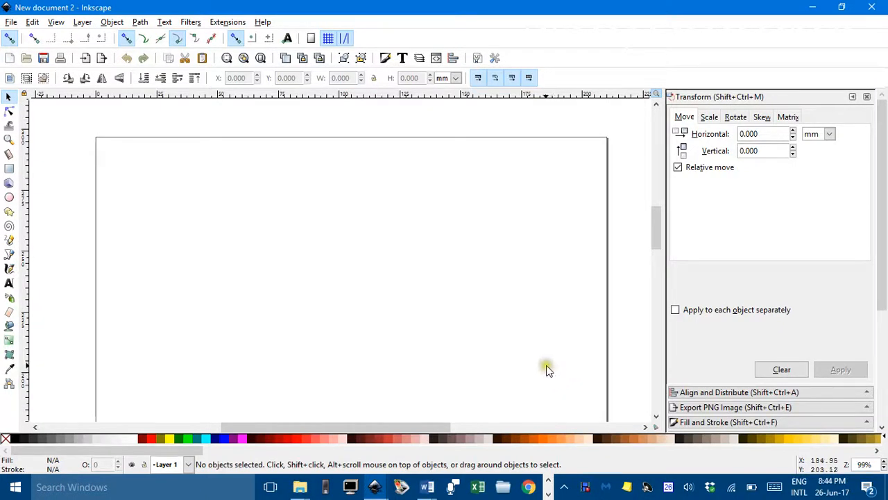
mouse_move(392, 285)
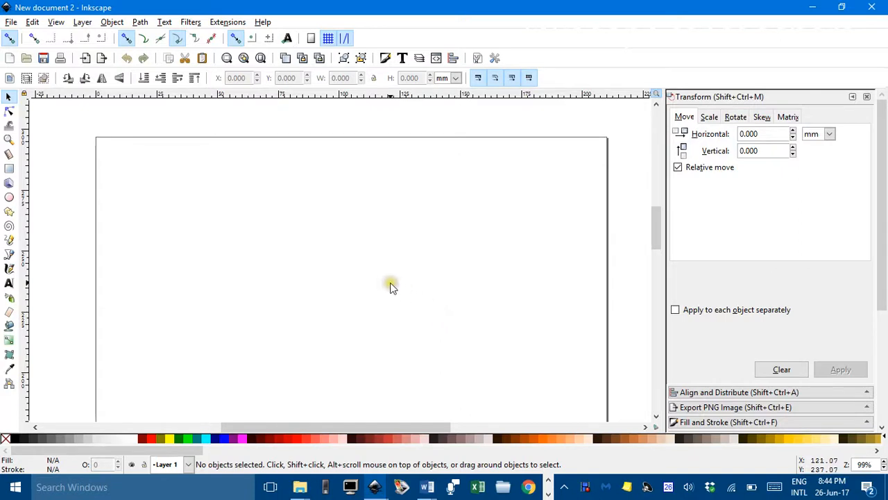
mouse_move(367, 280)
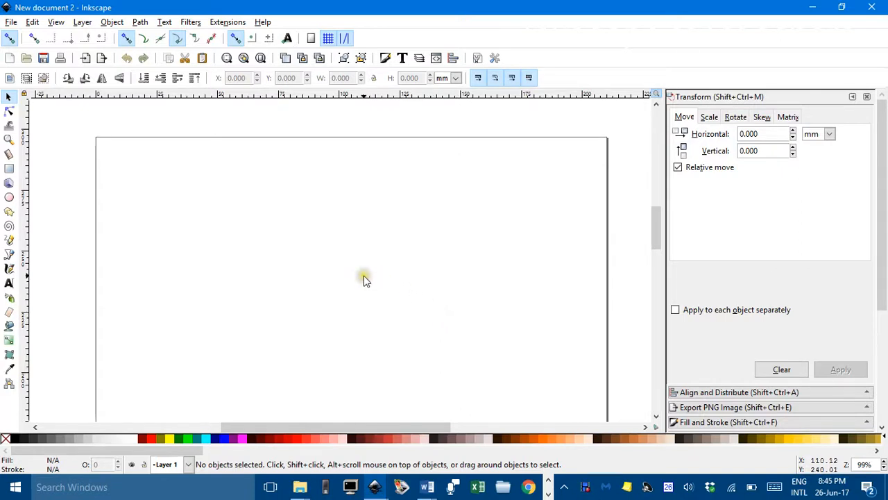
mouse_move(360, 268)
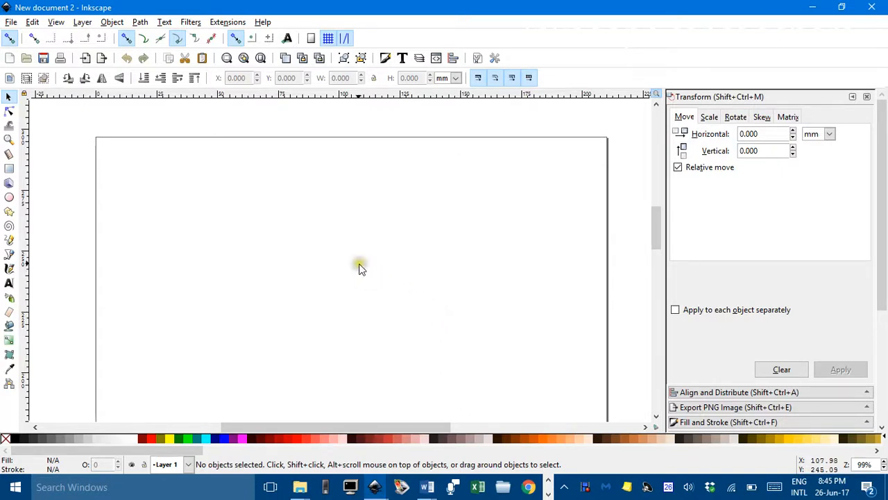
mouse_move(345, 309)
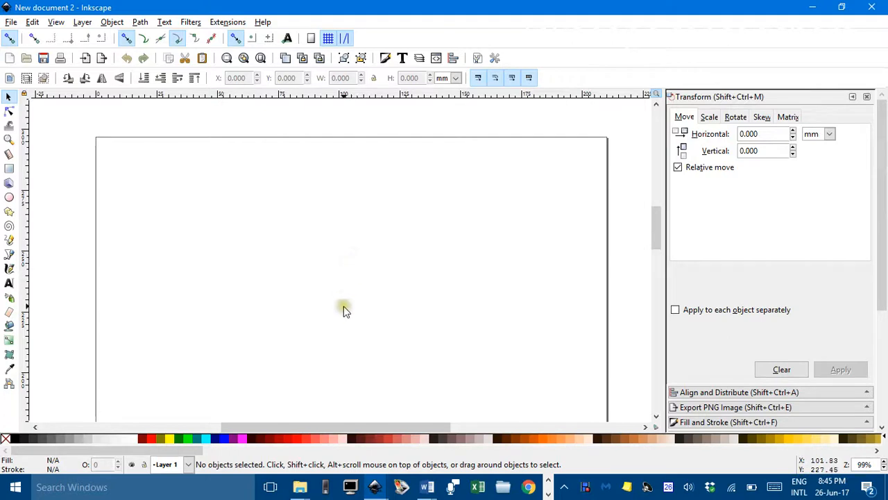
mouse_move(349, 384)
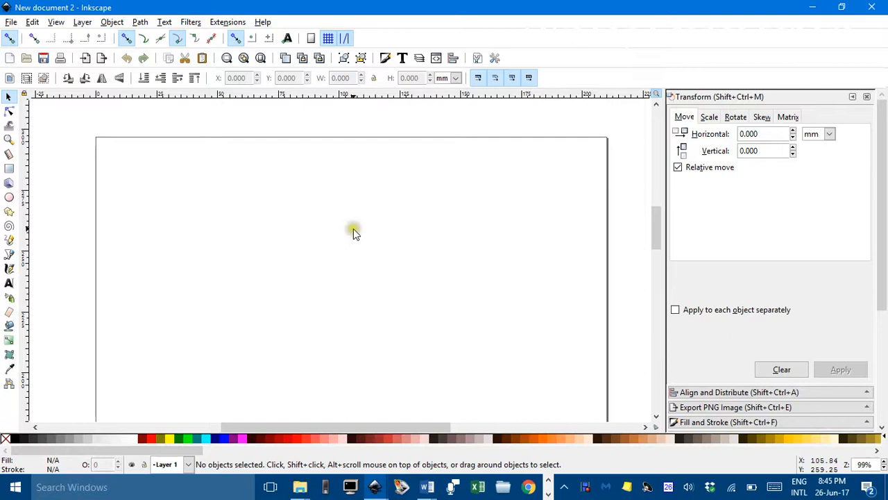
mouse_move(298, 232)
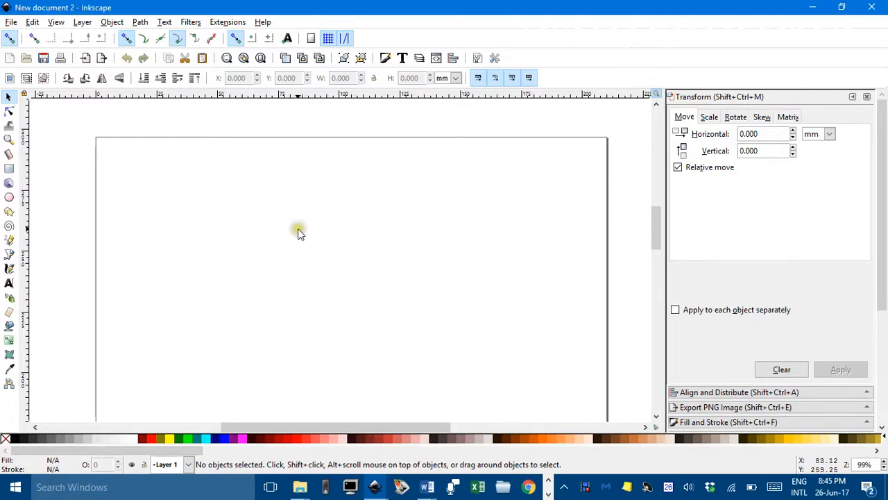
mouse_move(231, 236)
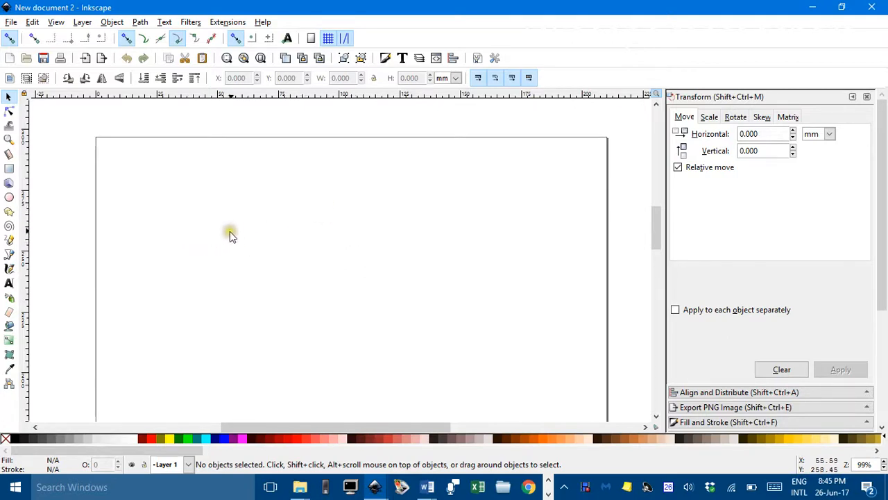
mouse_move(219, 211)
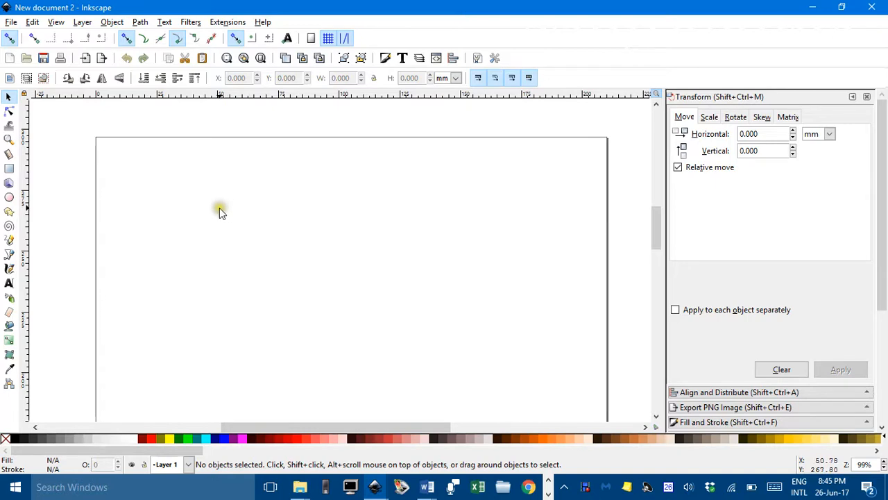
mouse_move(32, 23)
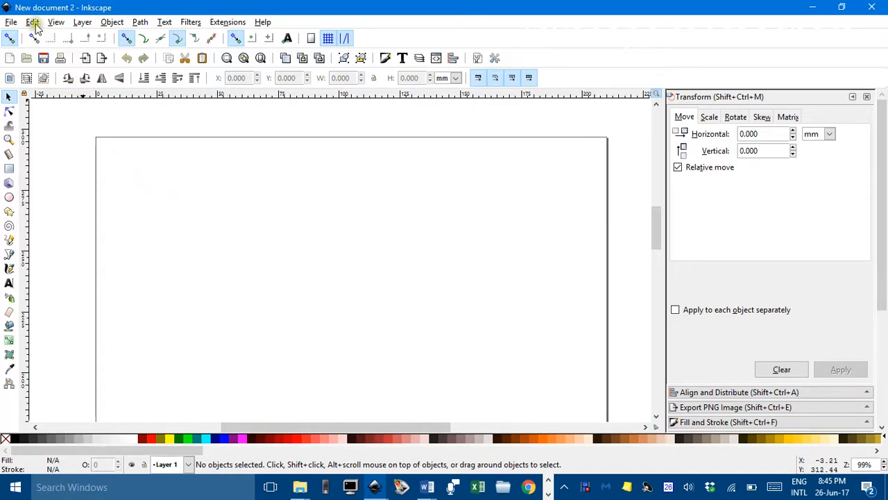
Enable the page grid from the View menu and bring up Document Properties.
click(56, 22)
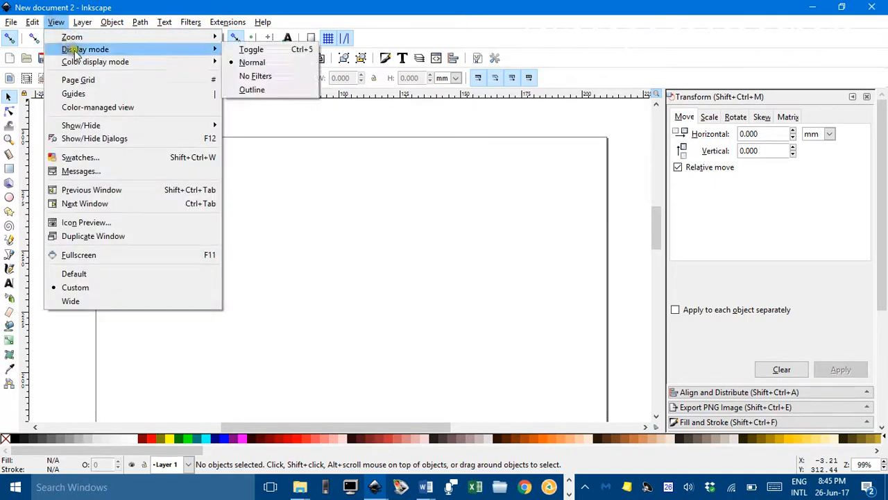
click(79, 79)
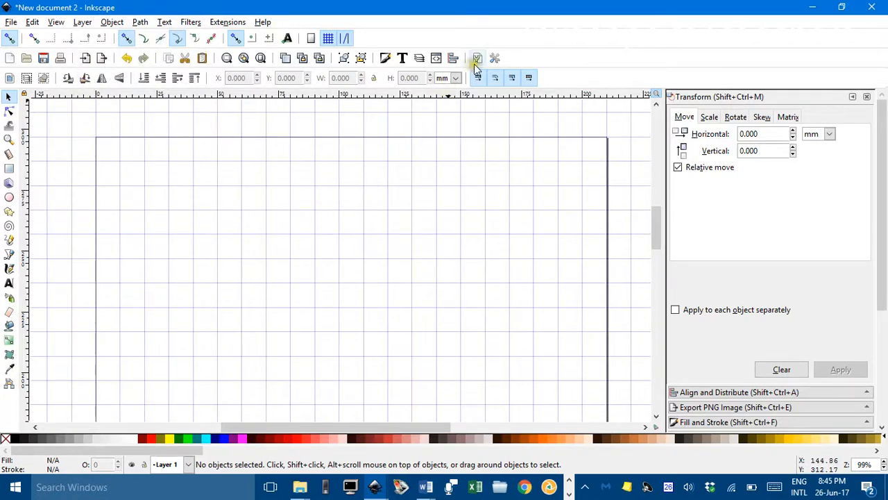
click(477, 58)
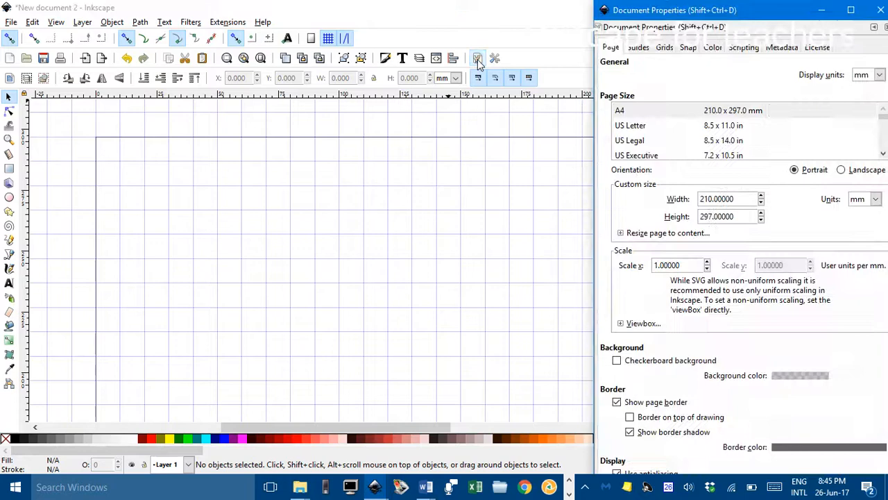
click(666, 47)
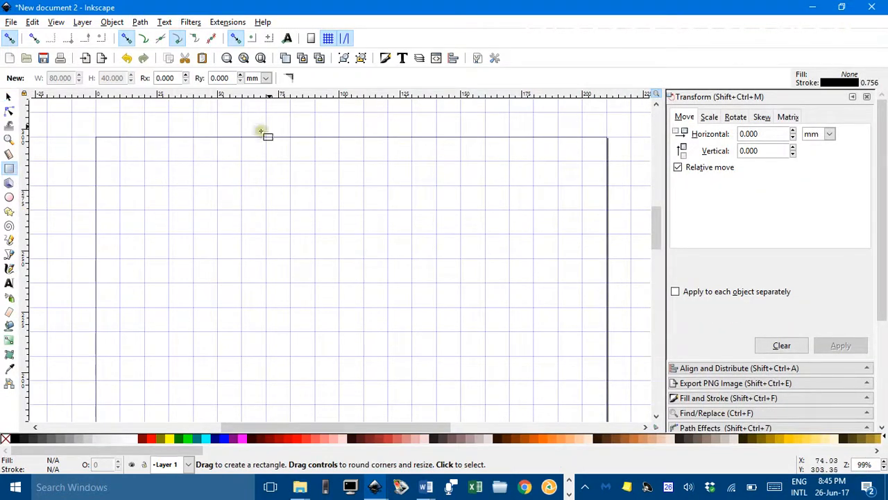
mouse_move(177, 186)
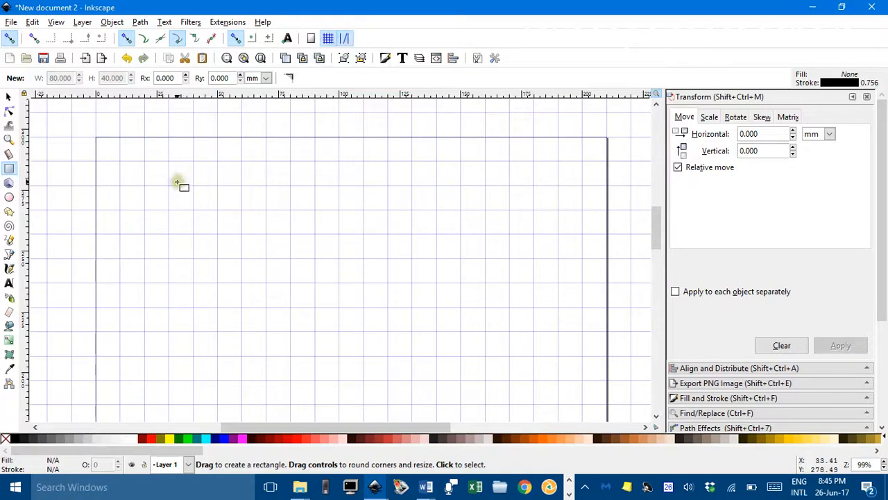
Drag out an 80 by 40 mm rectangle in the upper left of the gridded page.
drag(169, 186, 352, 276)
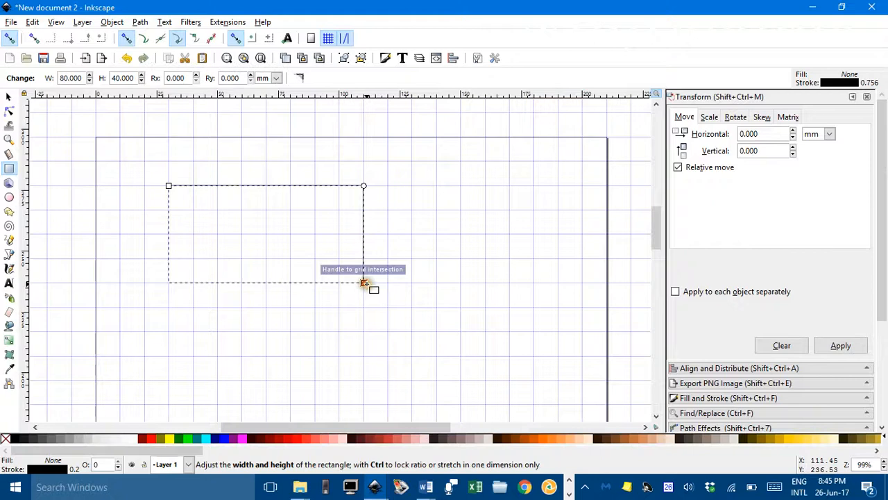
mouse_move(214, 452)
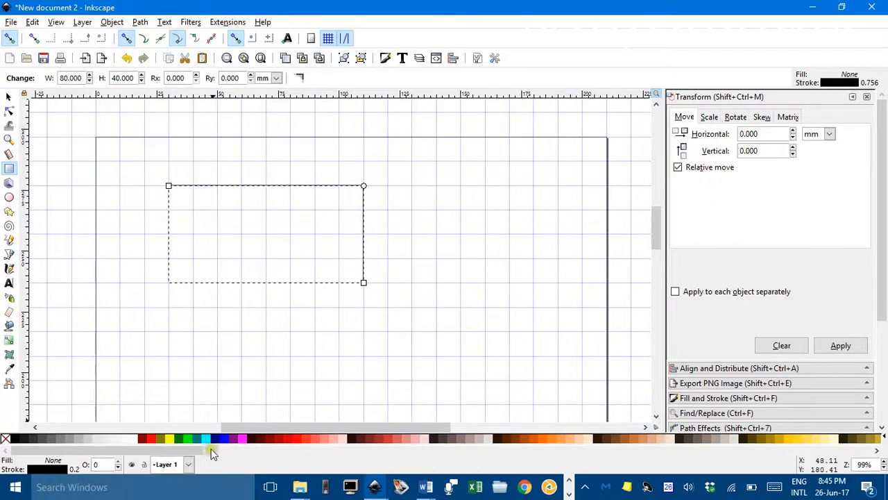
mouse_move(211, 211)
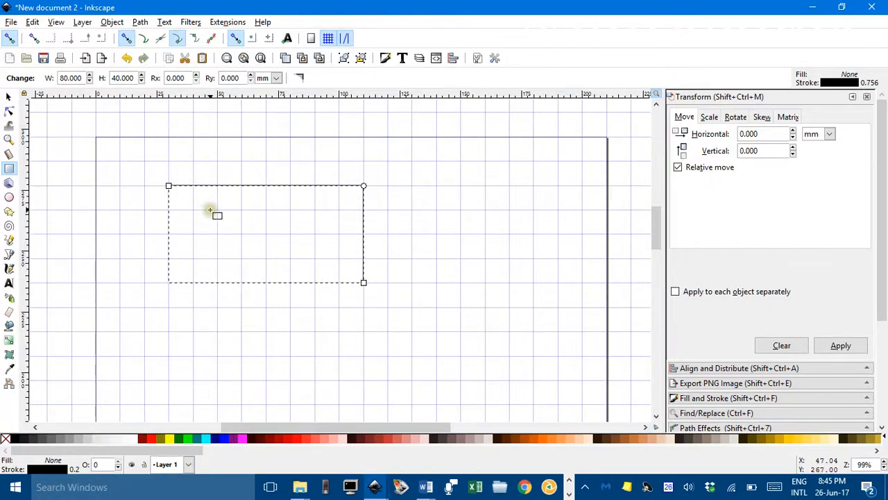
mouse_move(132, 224)
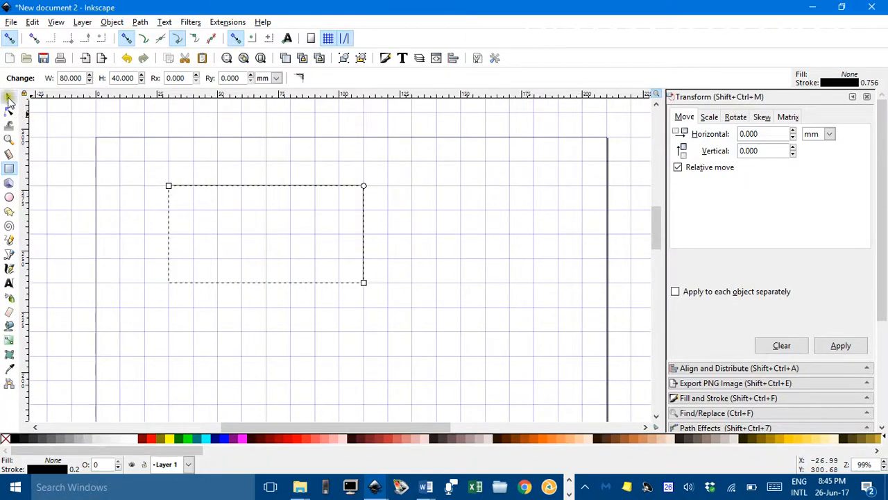
mouse_move(8, 100)
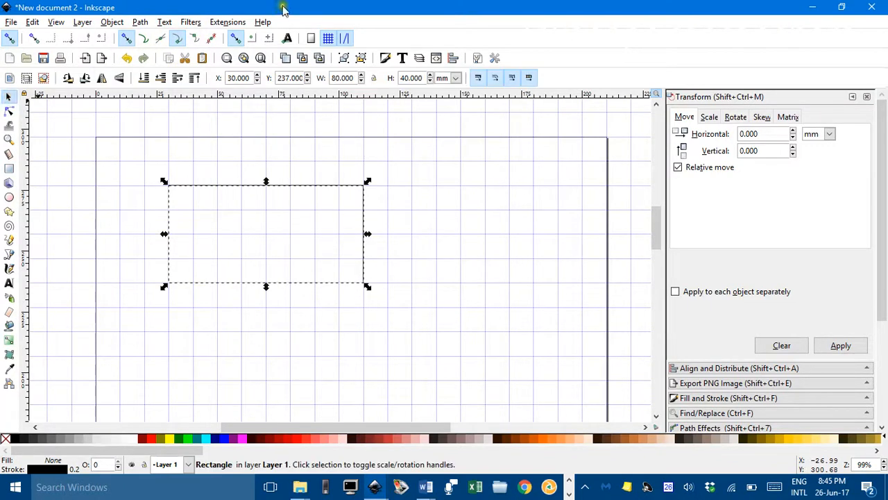
mouse_move(230, 39)
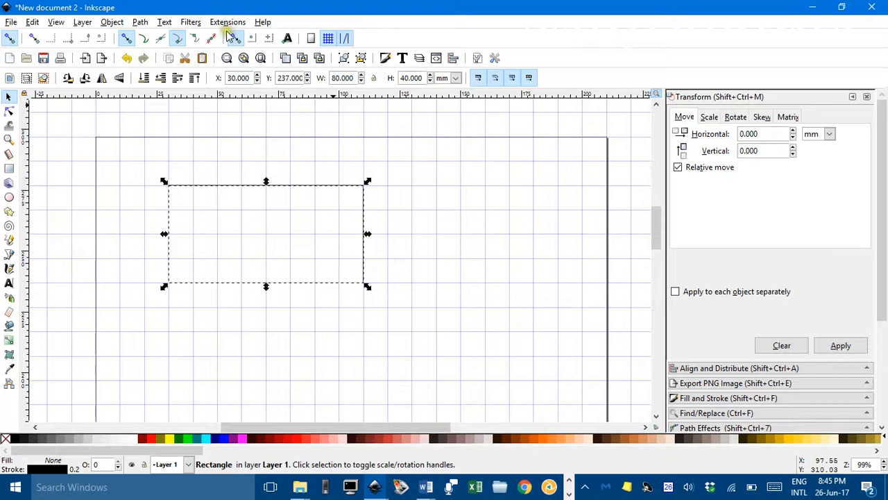
Launch the Function Plotter from Extensions > Render with the rectangle selected.
click(227, 23)
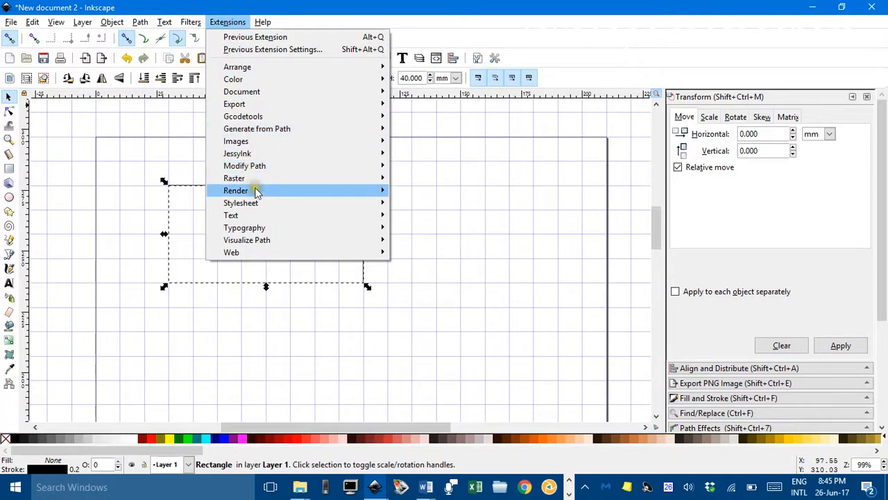
click(236, 190)
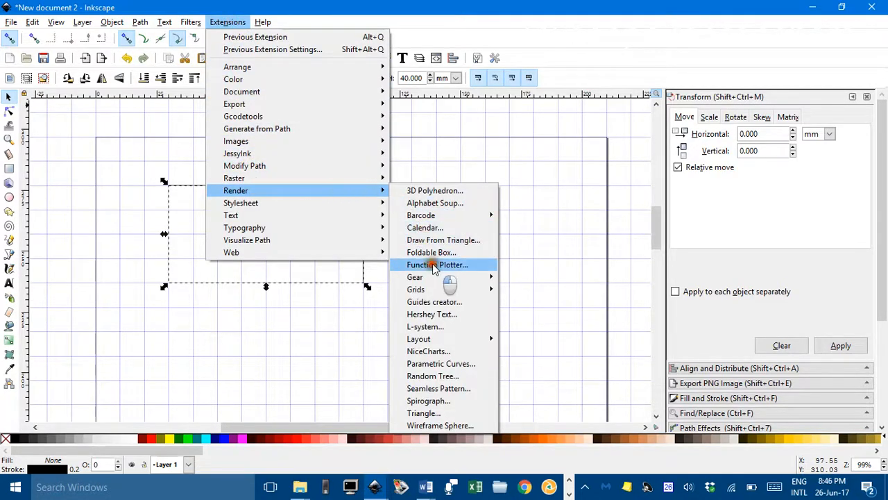
click(436, 263)
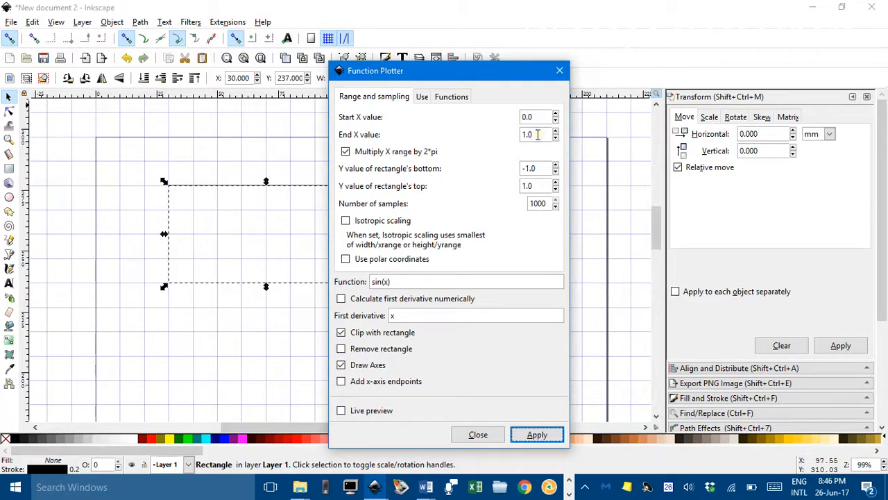
click(346, 151)
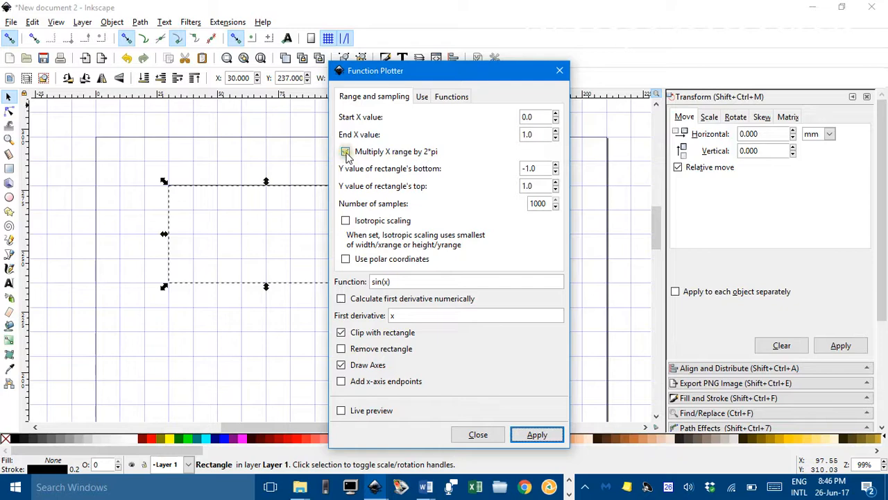
click(344, 152)
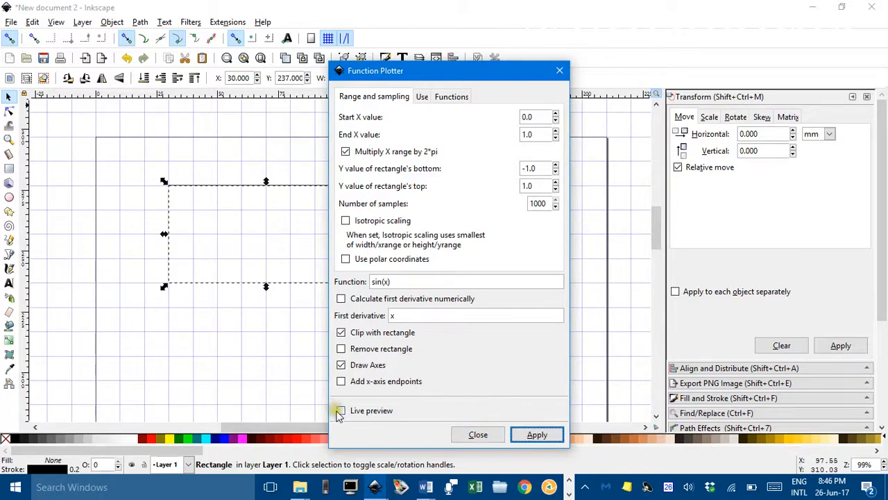
Preview the sine curve live, then apply it so one period fills the rectangle.
click(341, 411)
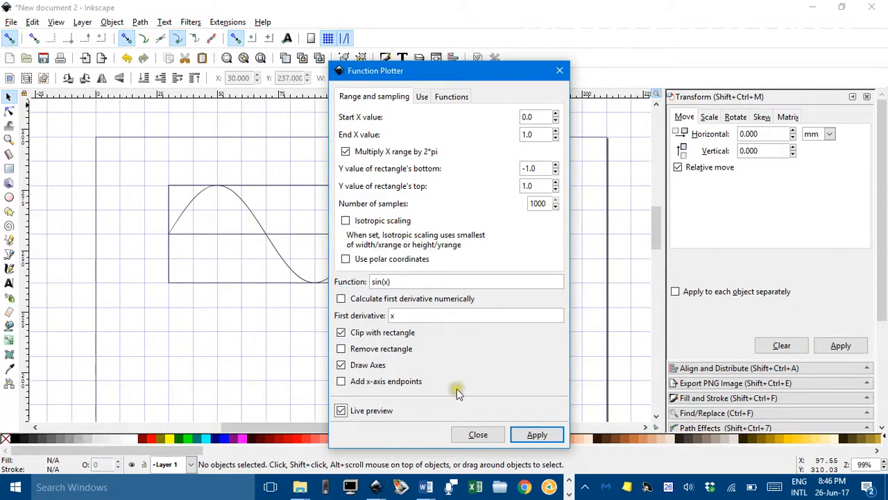
click(478, 433)
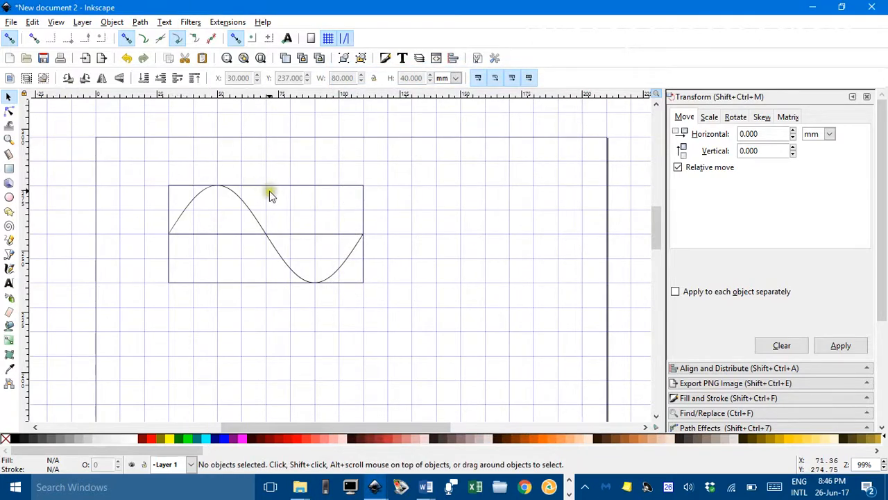
Delete the rectangle and break the plot apart into separate curve and axis paths.
click(269, 197)
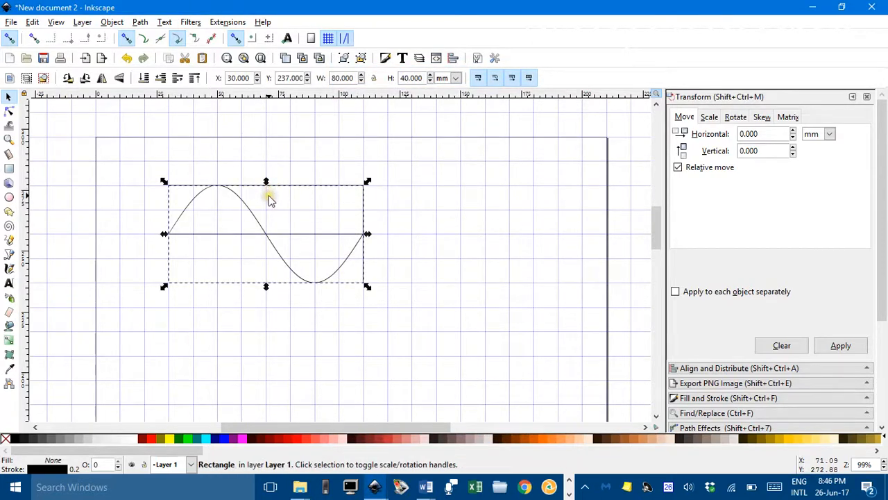
click(361, 225)
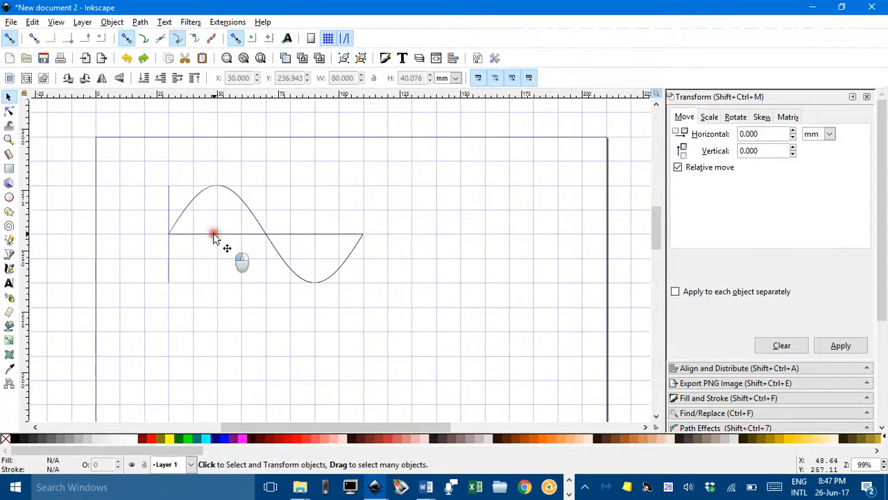
click(214, 233)
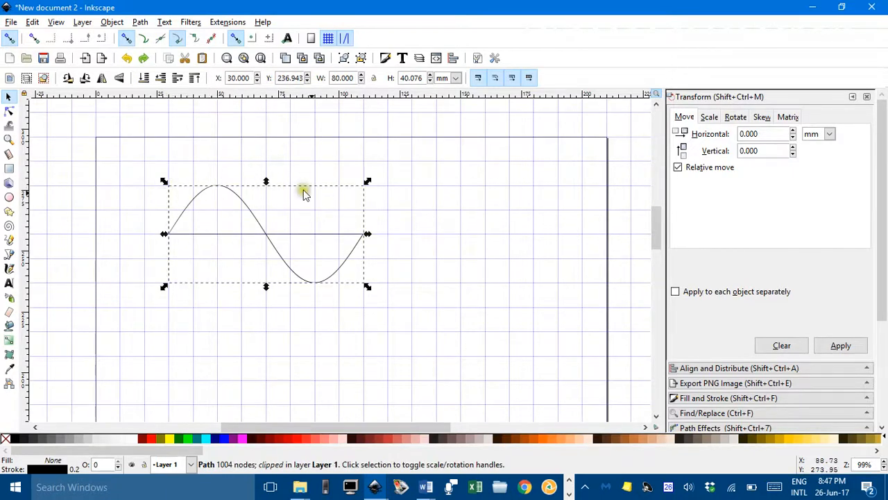
mouse_move(257, 211)
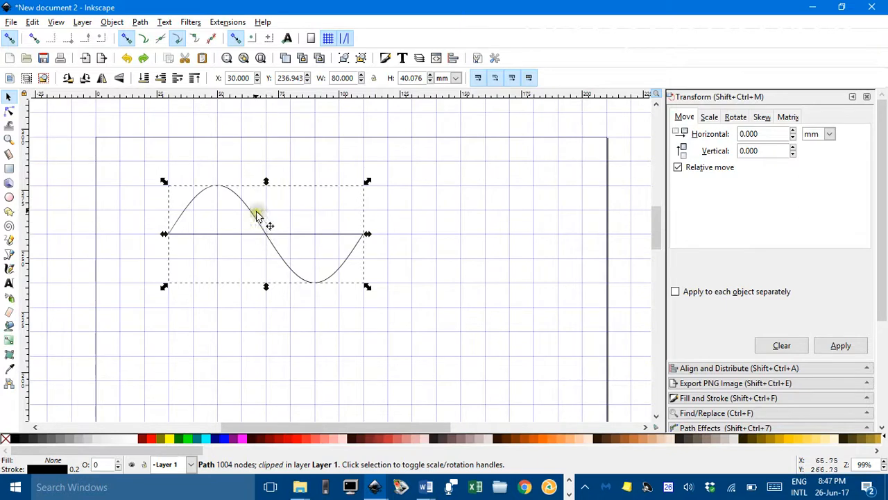
mouse_move(166, 22)
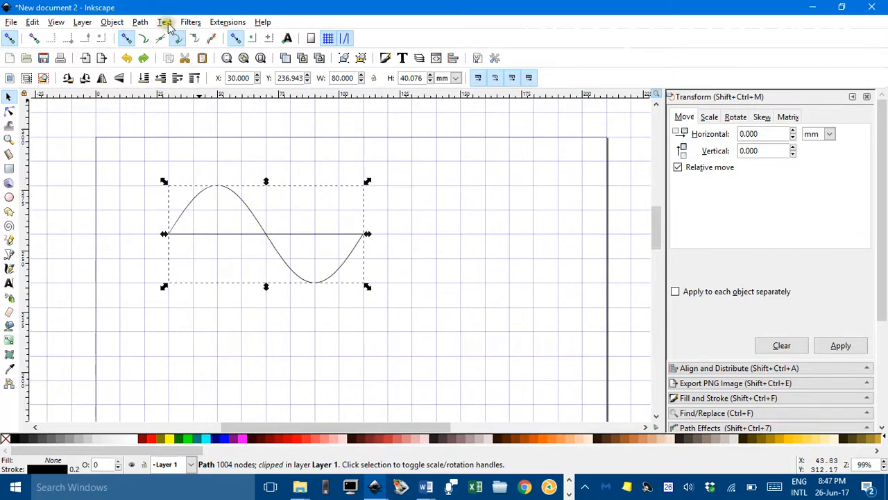
click(142, 22)
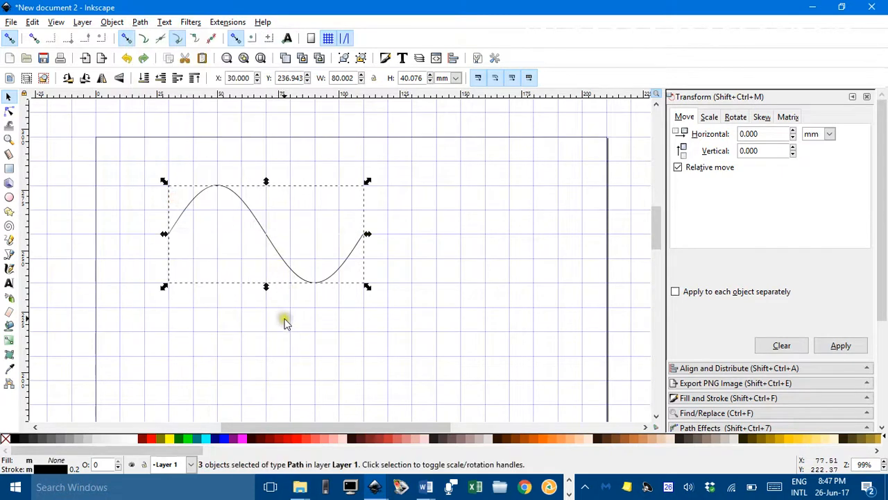
Remove the axis path so only the sine curve remains, and select it.
click(236, 236)
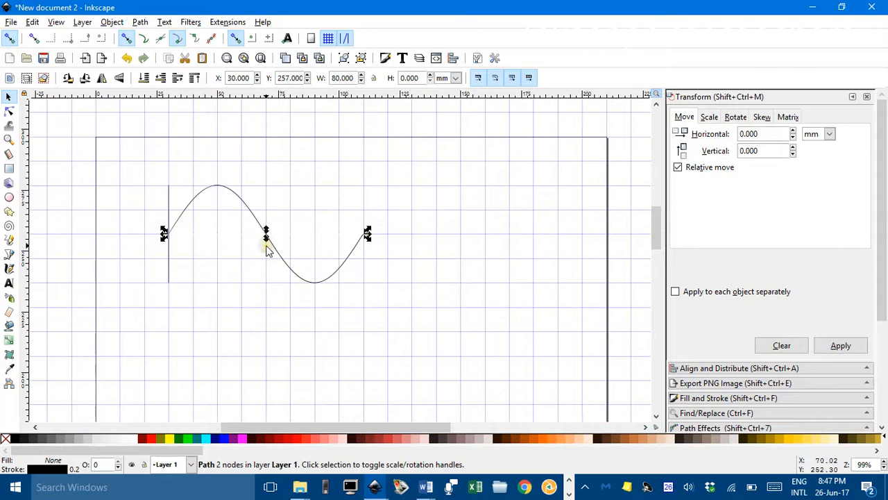
click(169, 255)
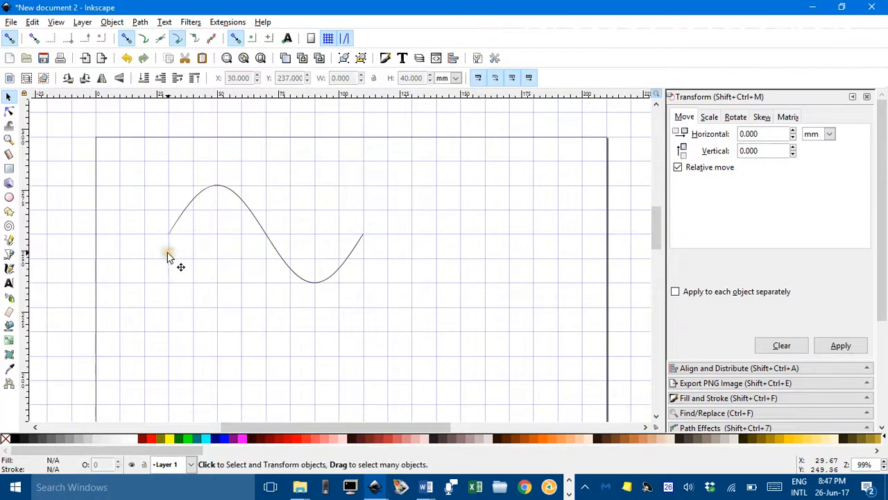
mouse_move(369, 256)
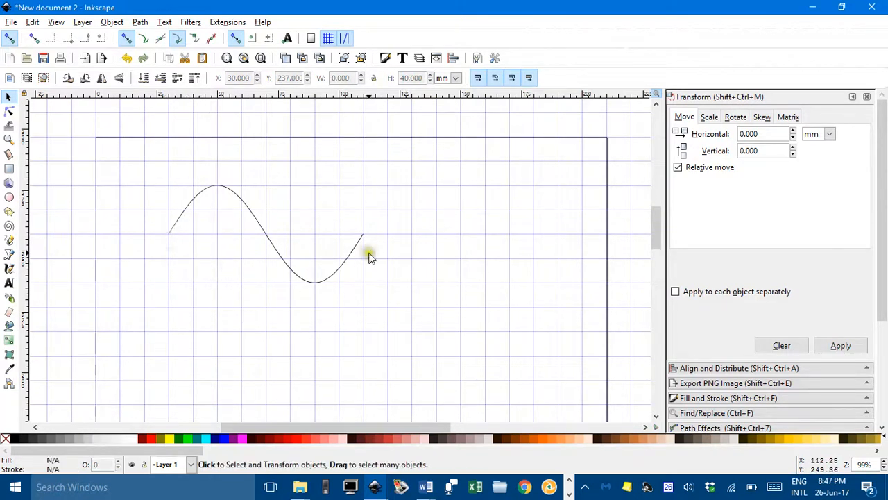
mouse_move(304, 346)
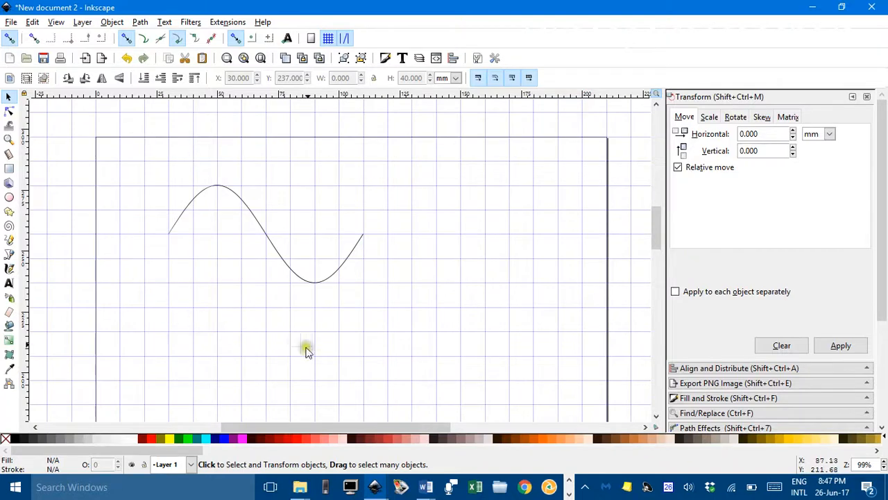
mouse_move(253, 211)
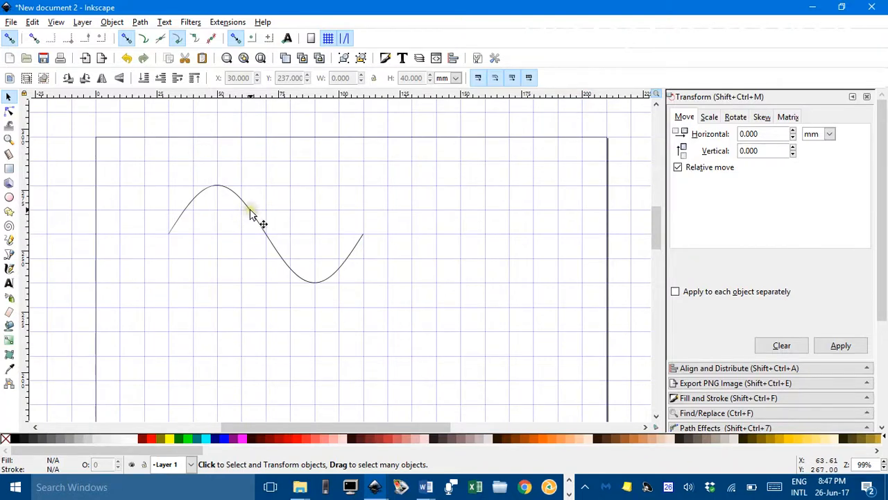
click(248, 213)
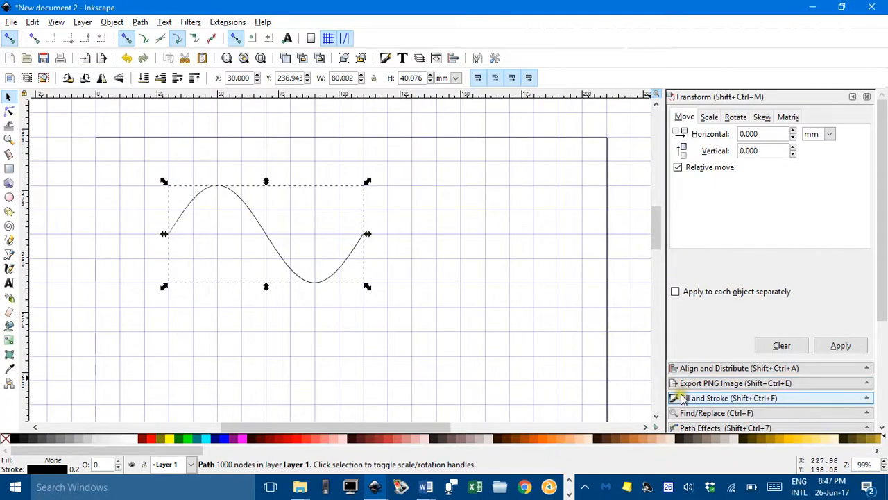
Thicken the sine curve's red stroke to about 1 mm in Fill and Stroke.
click(727, 397)
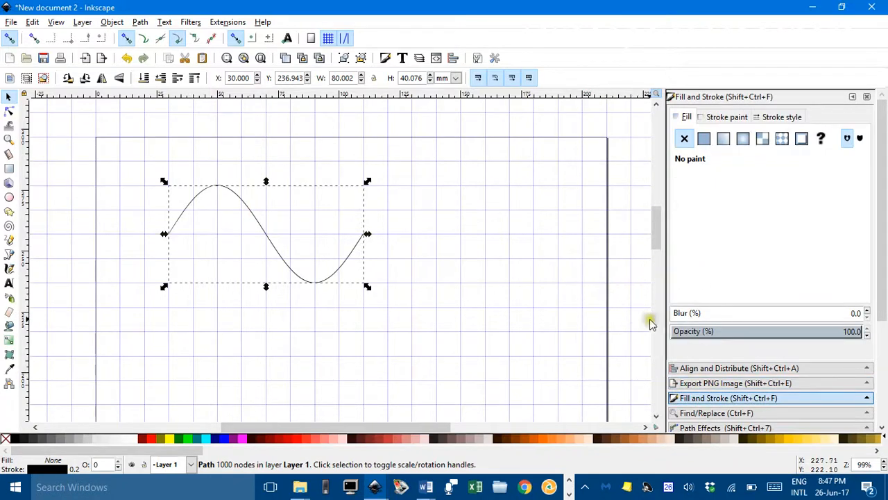
mouse_move(780, 122)
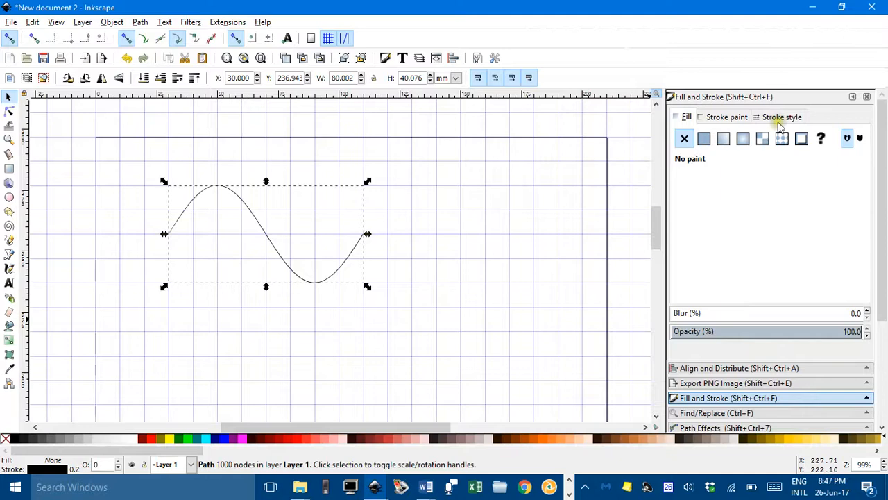
click(783, 116)
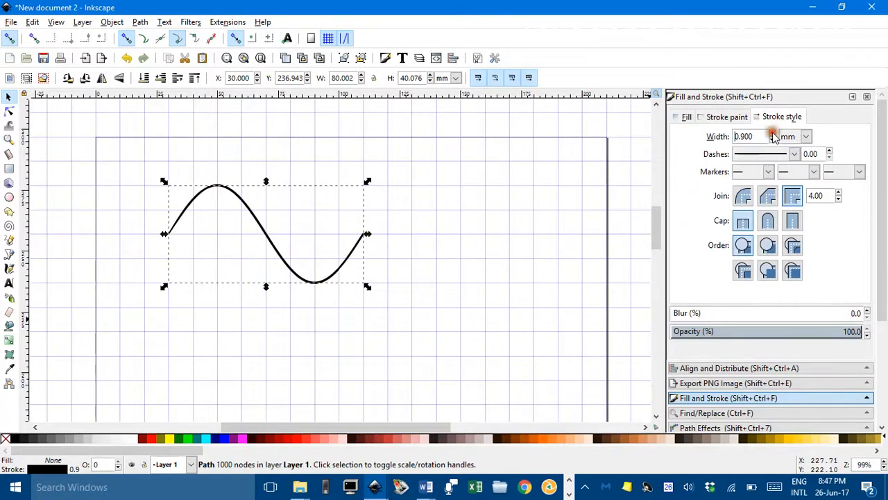
click(772, 133)
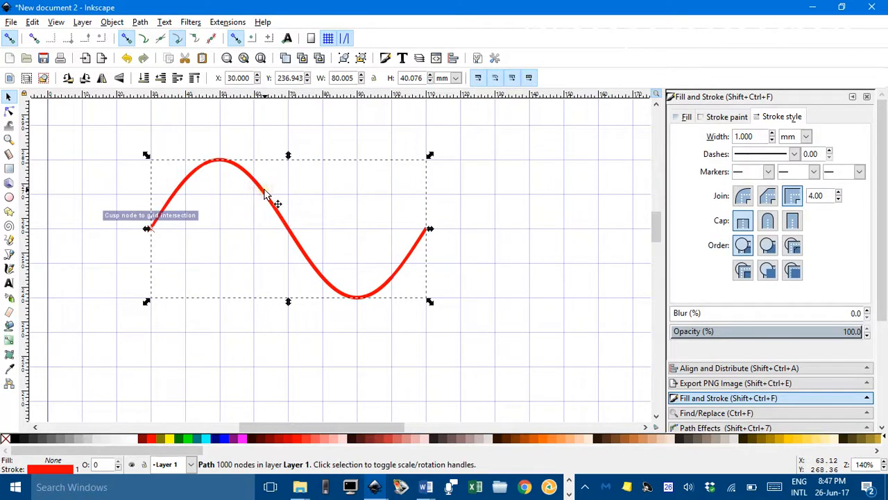
mouse_move(489, 233)
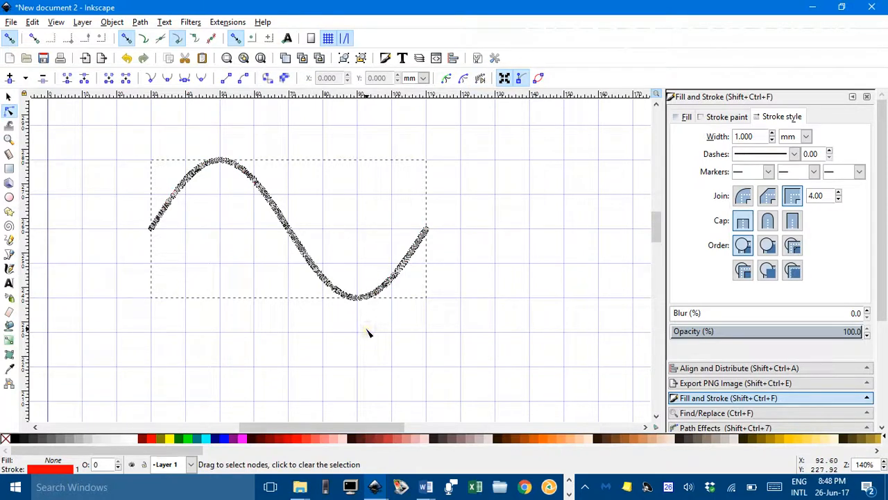
mouse_move(284, 261)
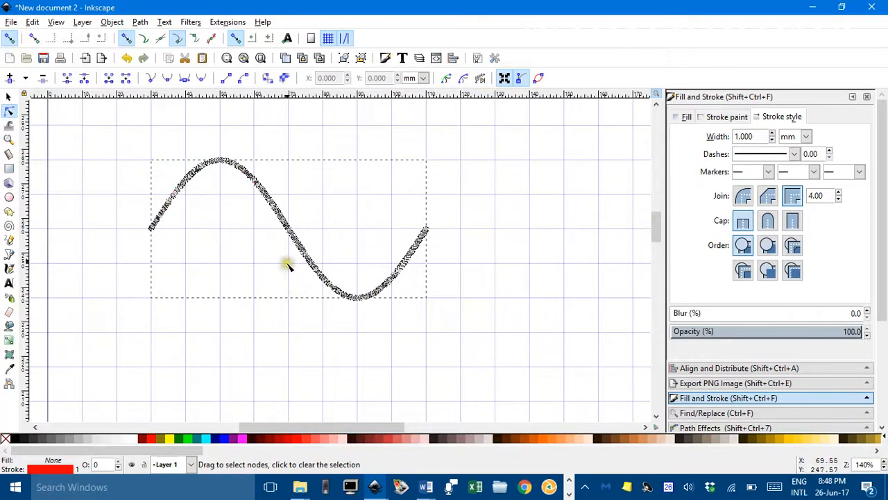
mouse_move(152, 229)
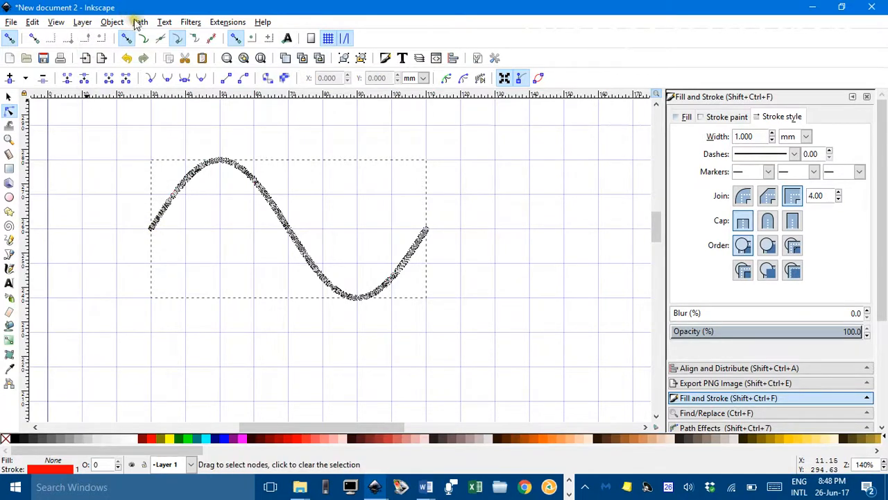
Break the curve apart, then simplify it down to a handful of nodes.
click(139, 23)
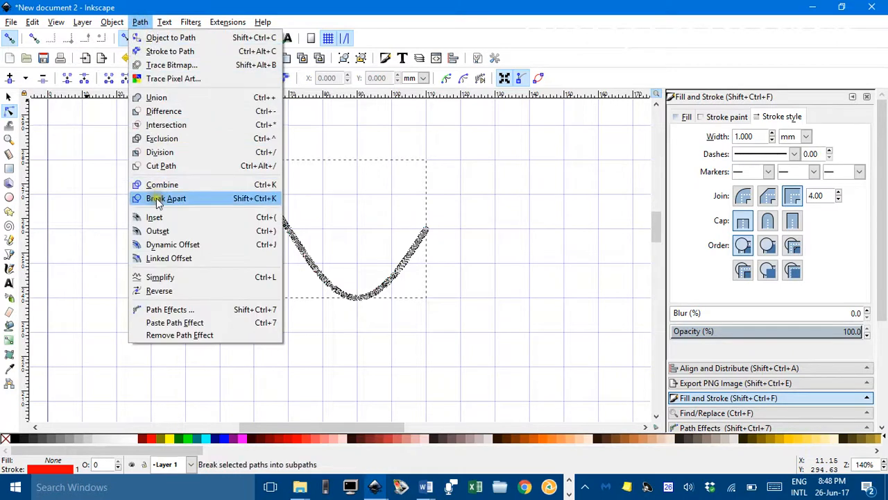
click(166, 197)
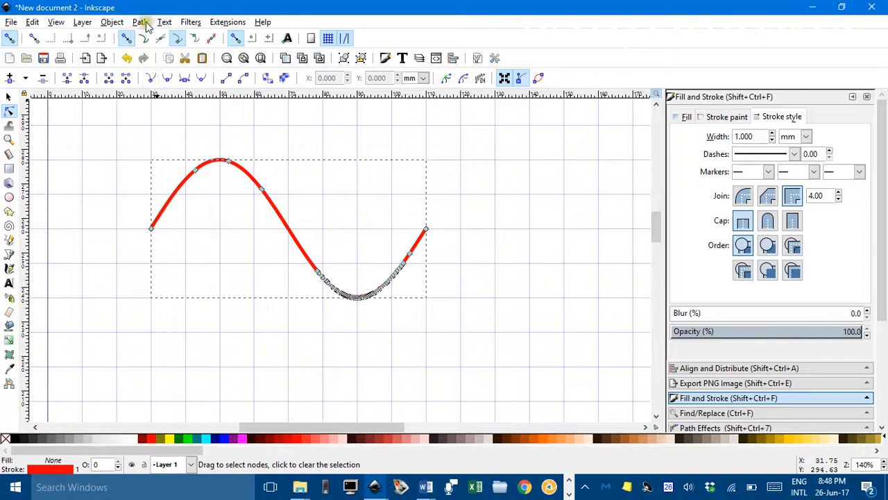
click(140, 22)
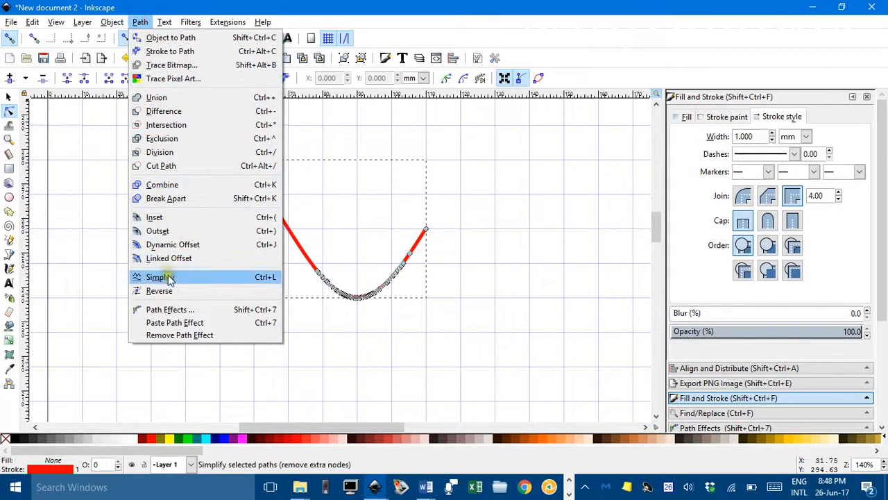
click(155, 277)
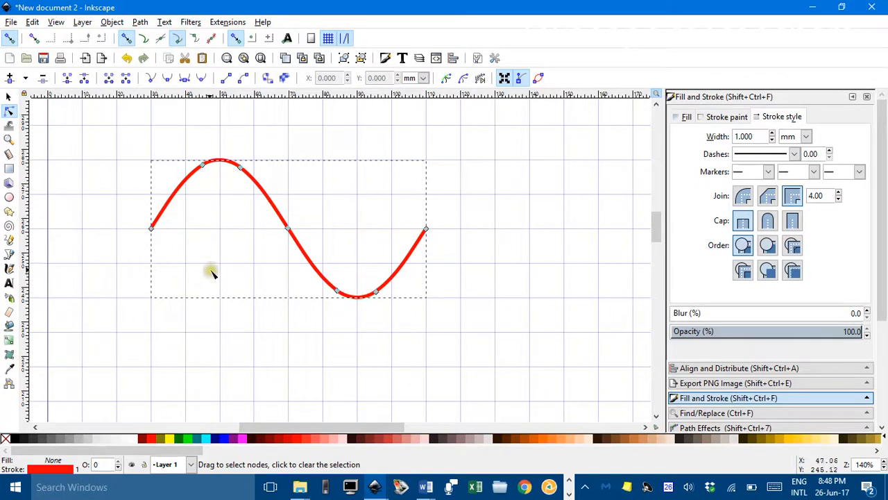
mouse_move(29, 155)
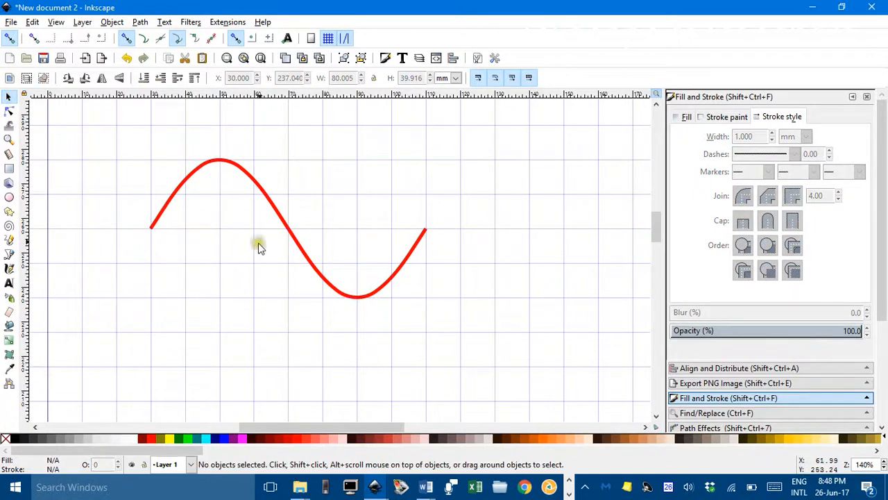
click(261, 248)
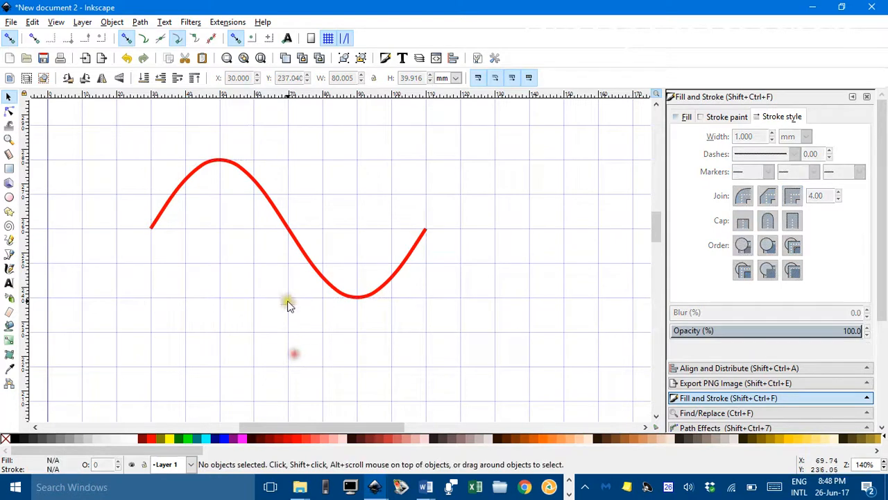
click(289, 294)
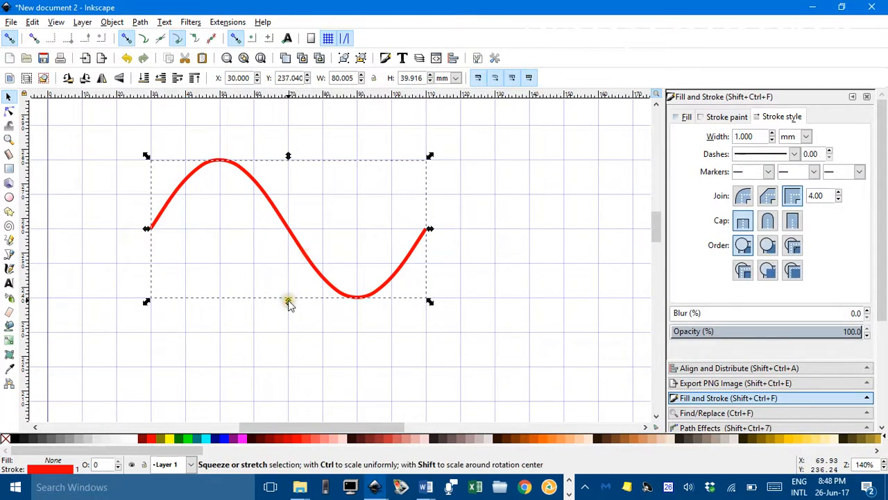
drag(289, 301, 297, 386)
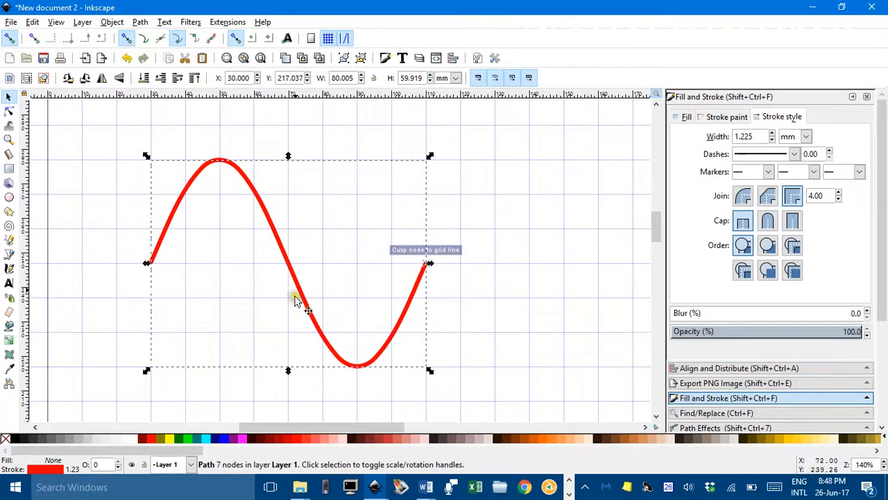
mouse_move(471, 266)
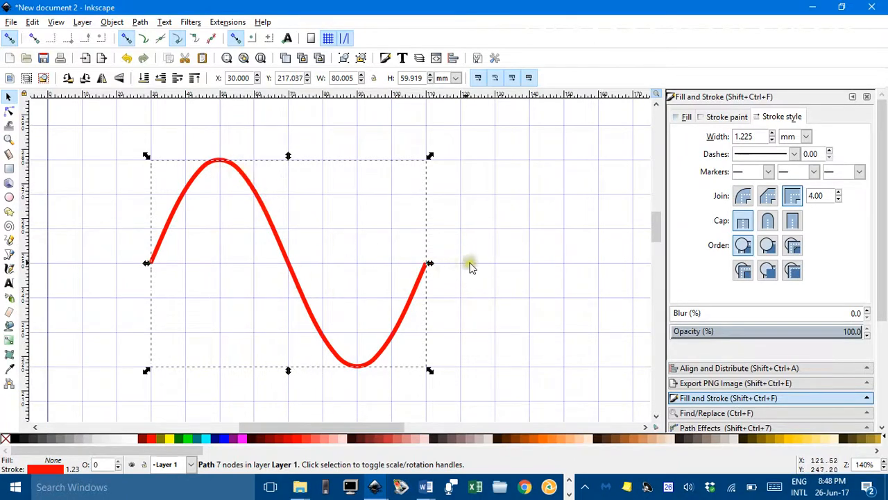
drag(428, 264, 590, 264)
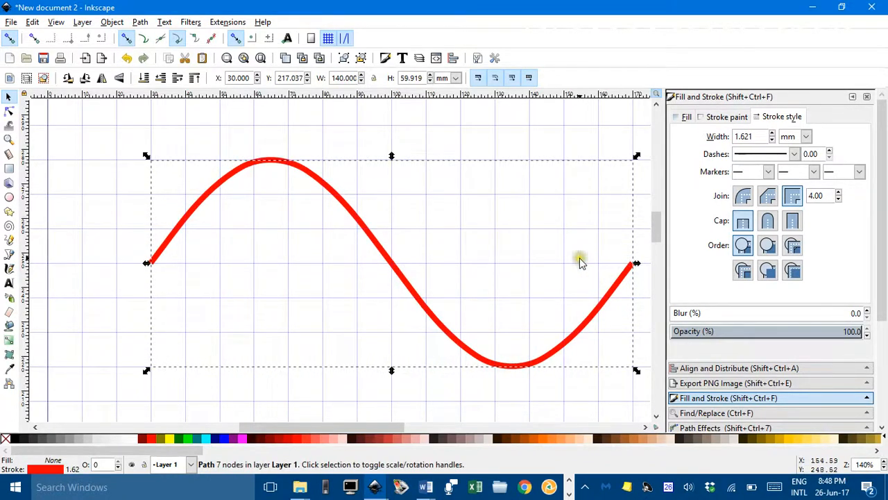
drag(635, 262, 429, 262)
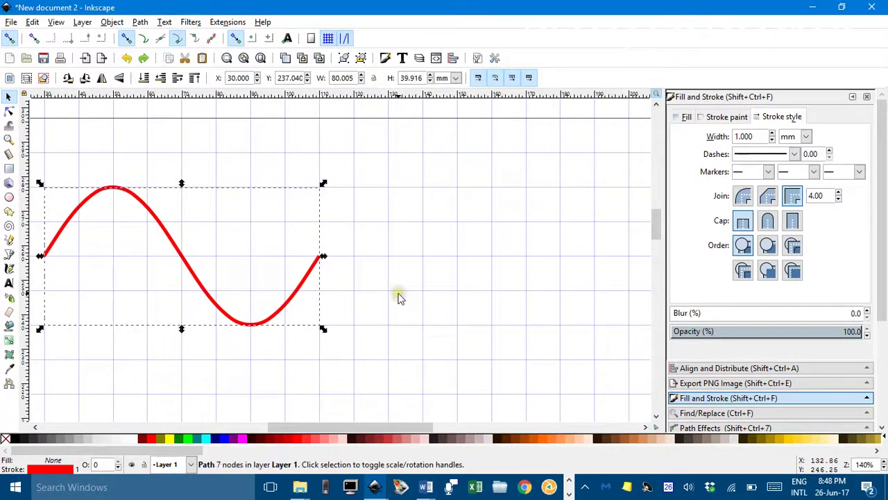
mouse_move(311, 286)
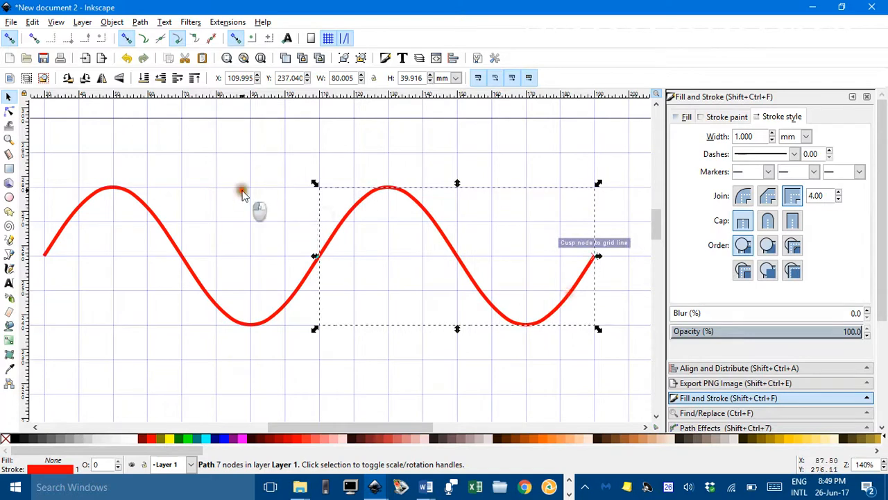
Select both sine periods and squeeze them to half width, back to about 80 mm.
click(336, 247)
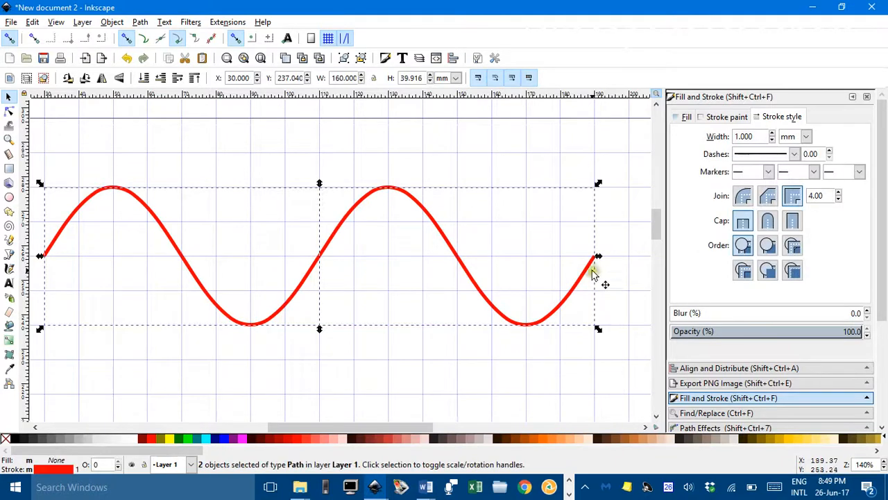
drag(598, 255, 321, 255)
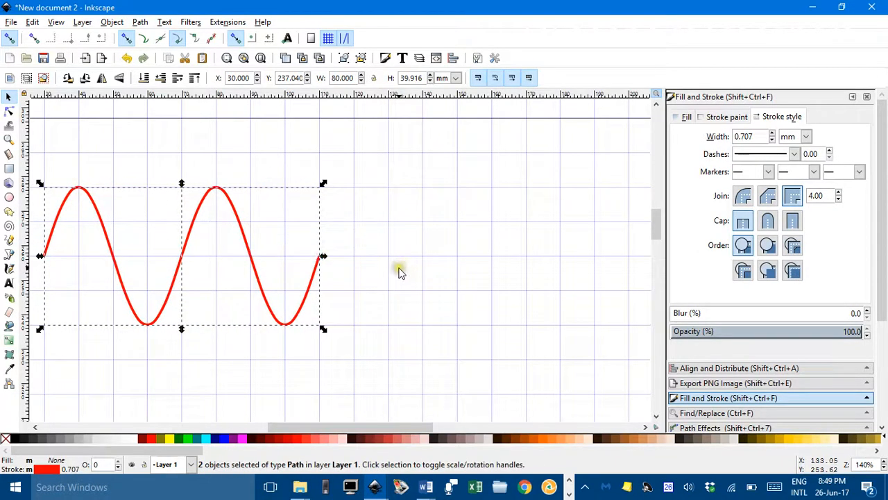
mouse_move(314, 266)
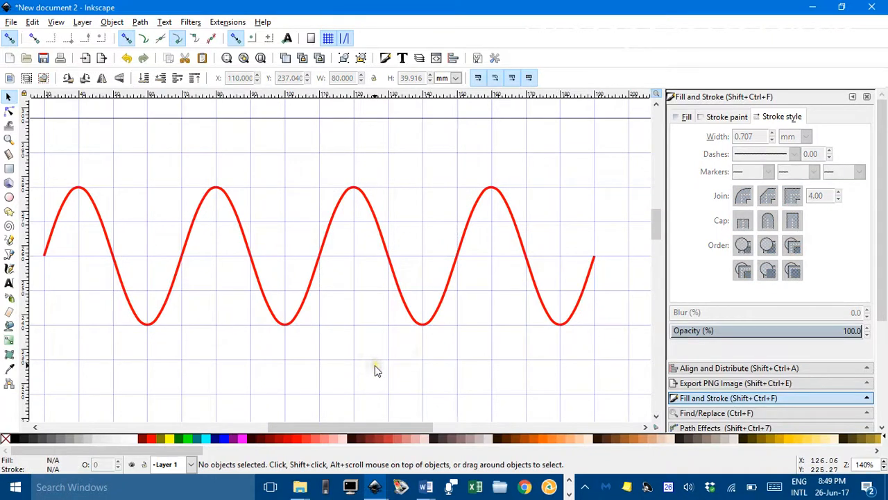
mouse_move(332, 342)
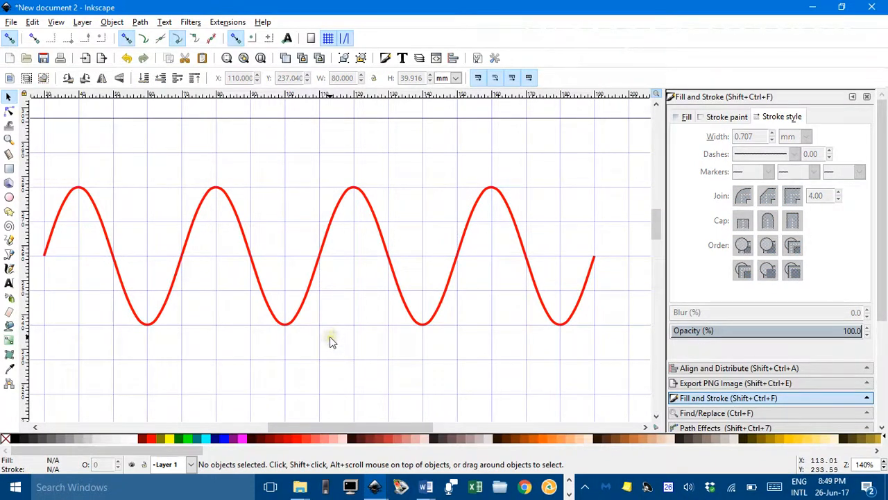
mouse_move(344, 330)
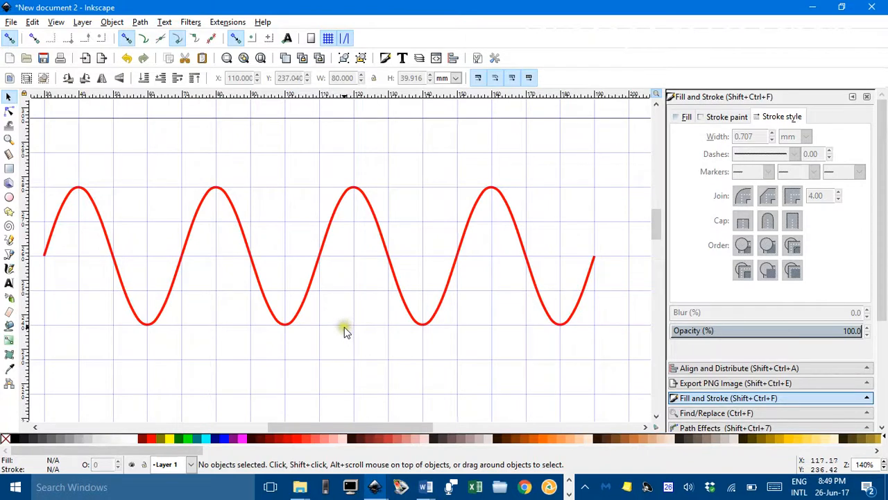